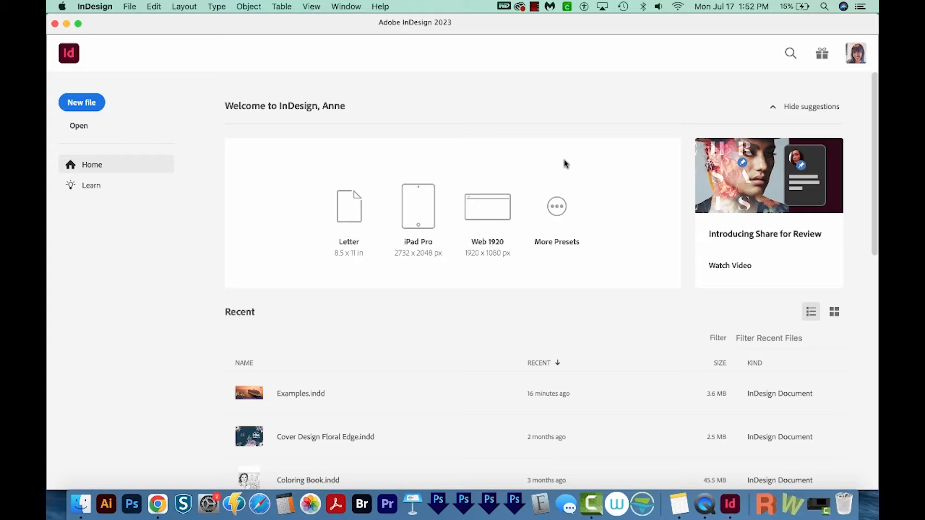
mouse_move(124, 110)
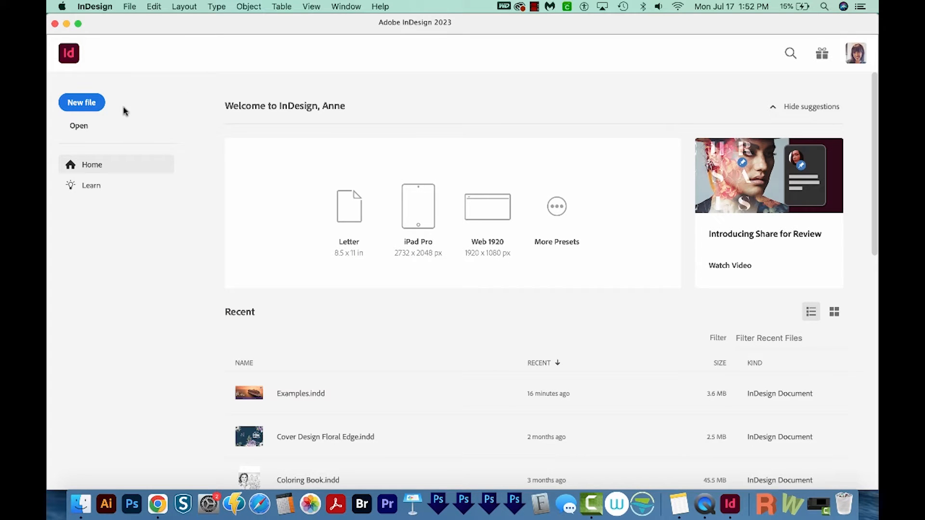
Create a blank Letter-size document from the Print presets.
left_click(82, 102)
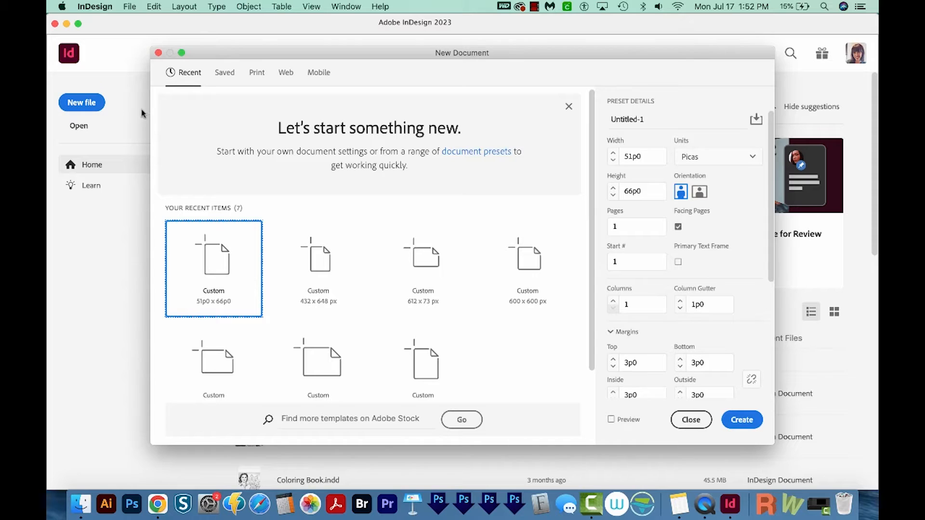
left_click(256, 72)
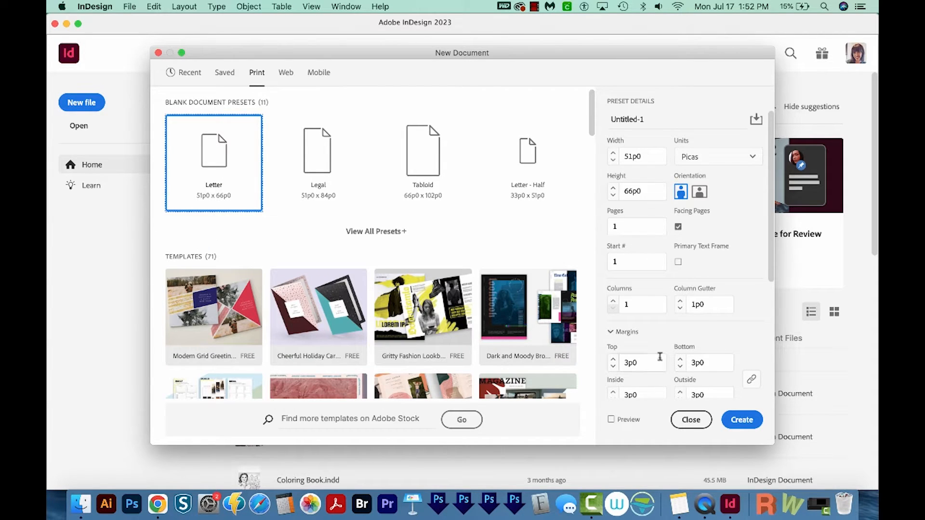
left_click(742, 420)
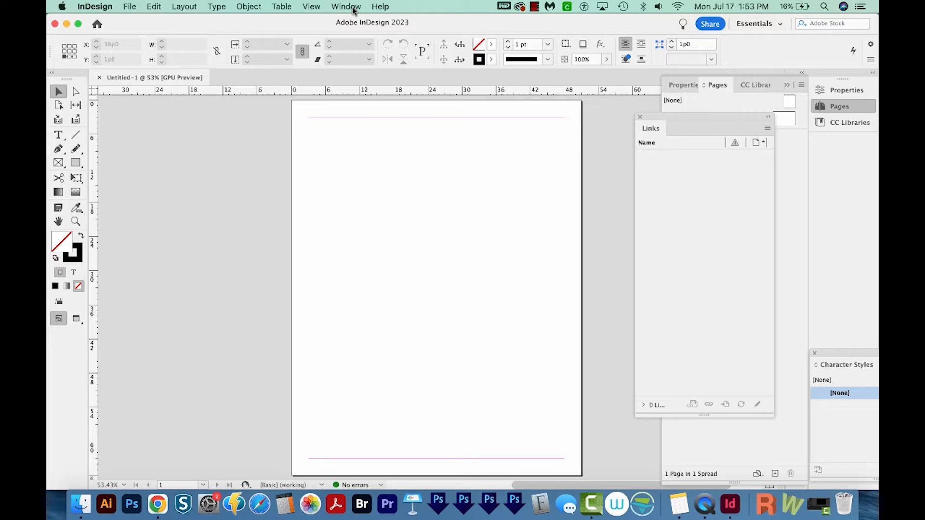
Reset the Essentials workspace from Window > Workspace.
left_click(345, 7)
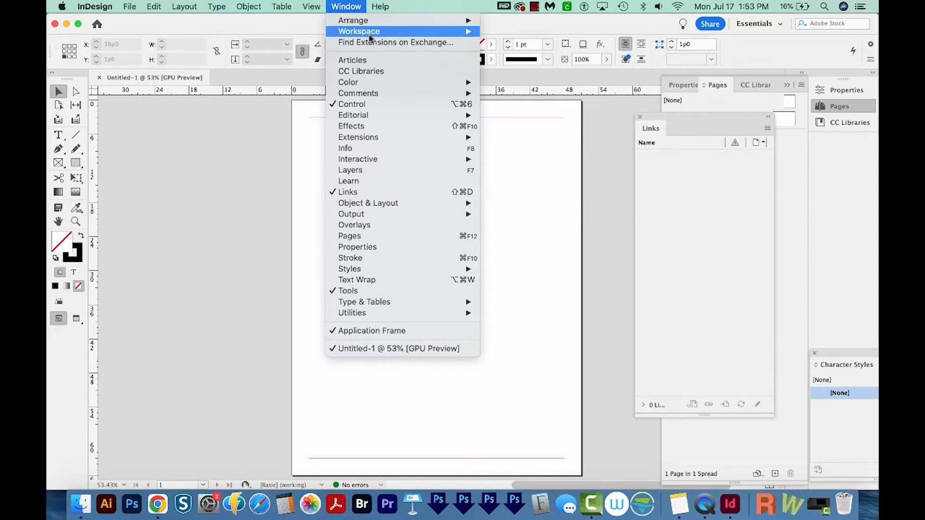
left_click(358, 30)
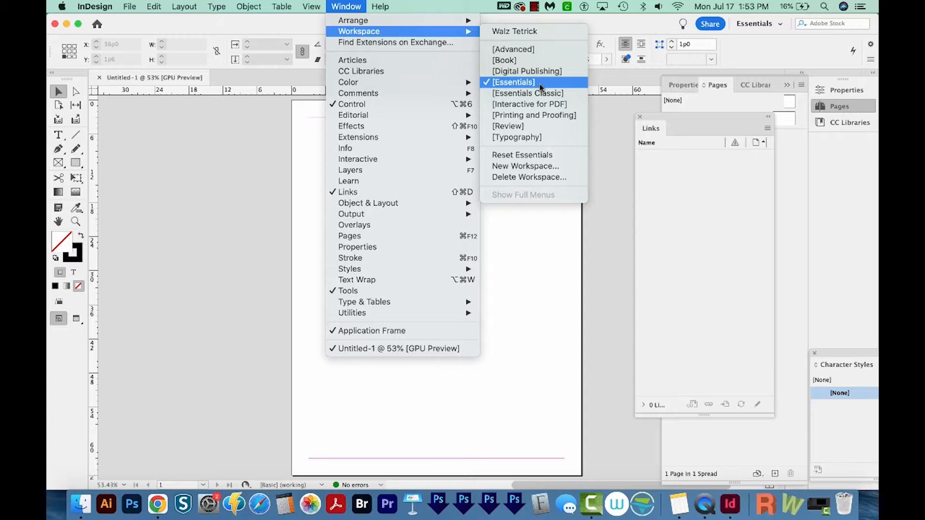
mouse_move(346, 6)
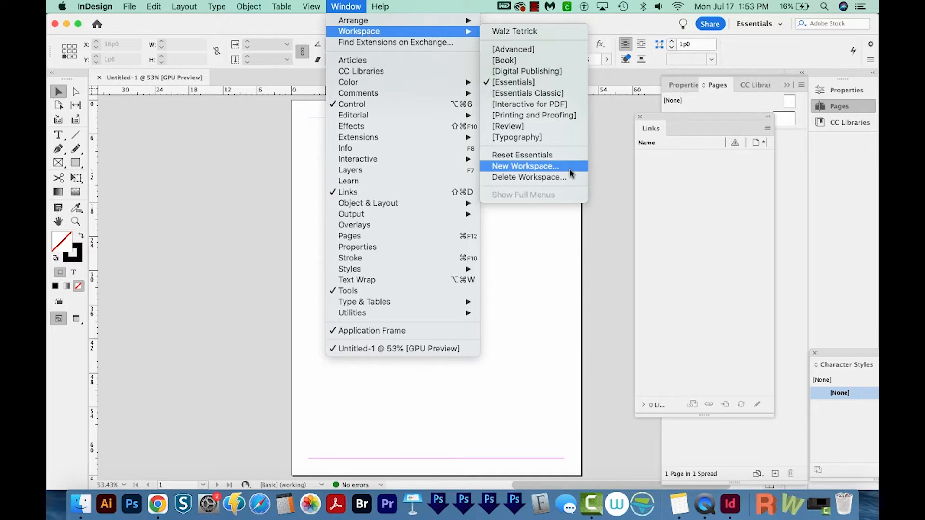
left_click(521, 154)
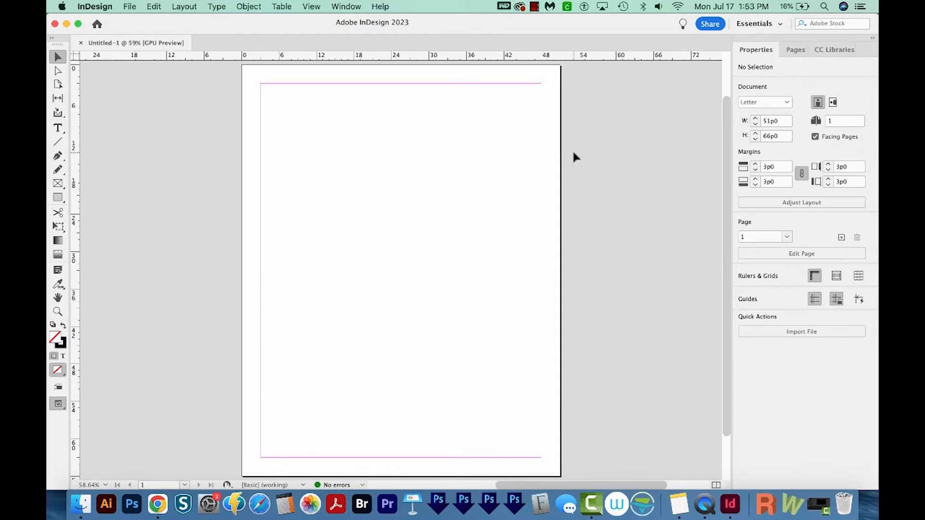
mouse_move(654, 259)
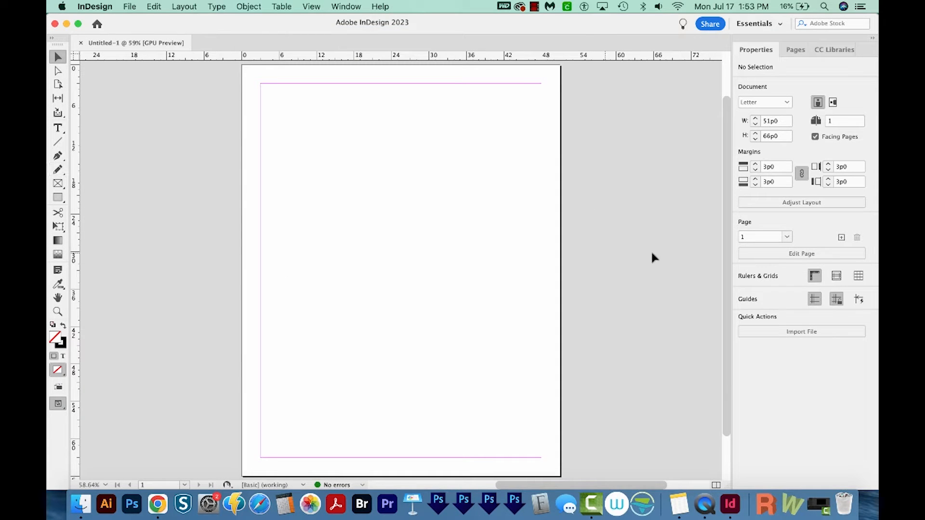
mouse_move(578, 203)
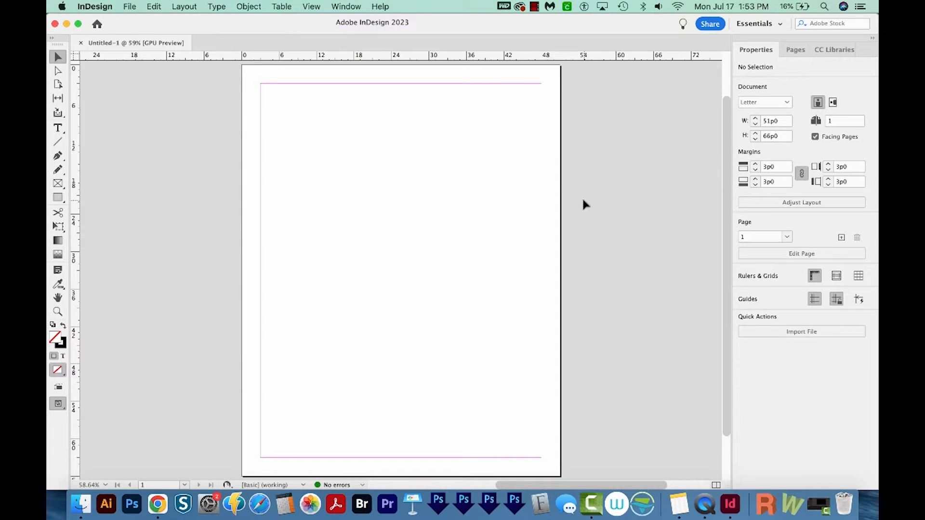
Open the Color and Swatches panels and expand the docked panel column.
left_click(345, 7)
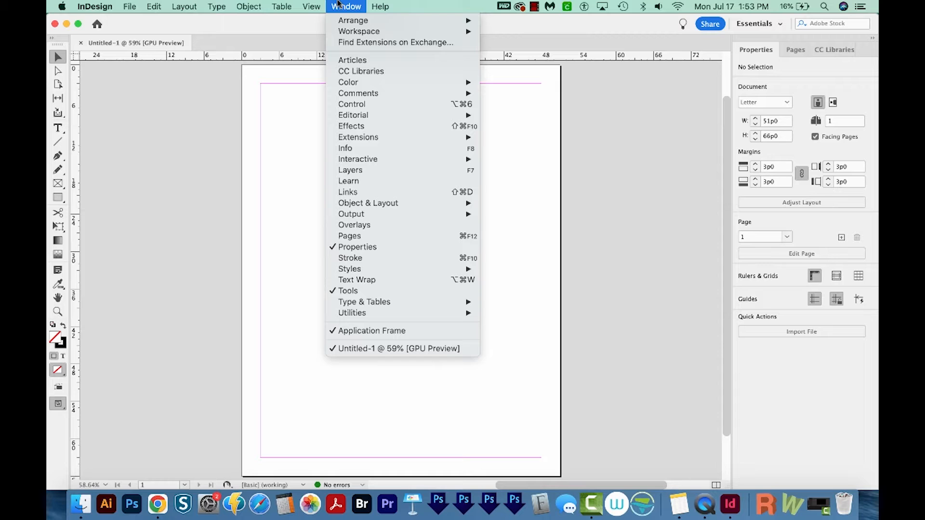
mouse_move(348, 82)
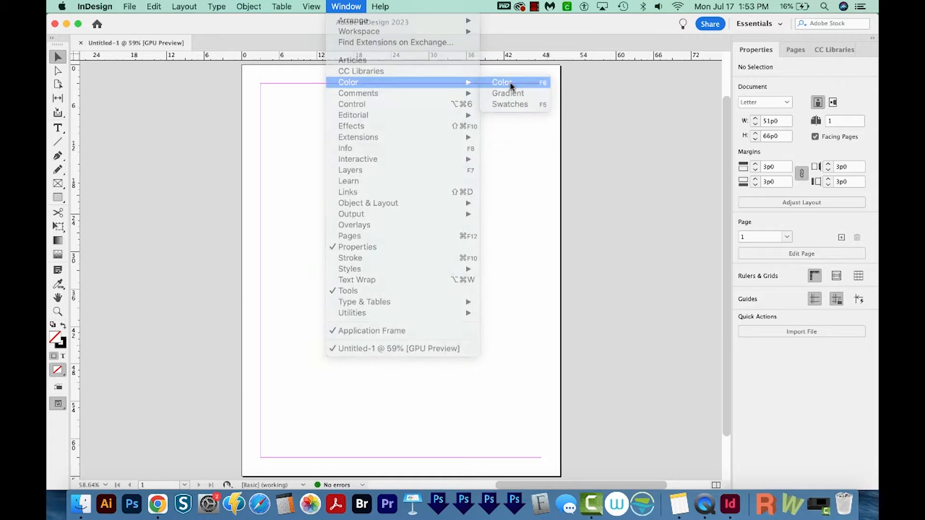
left_click(502, 82)
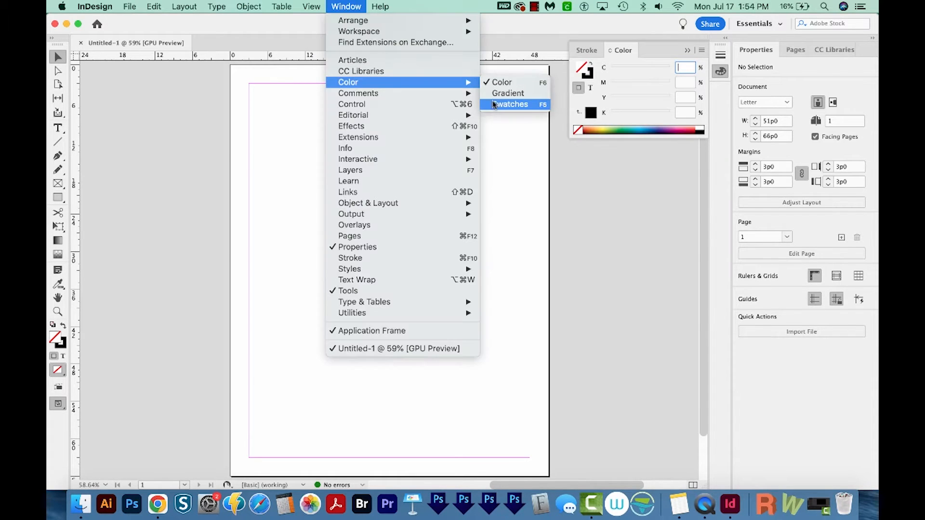
left_click(510, 105)
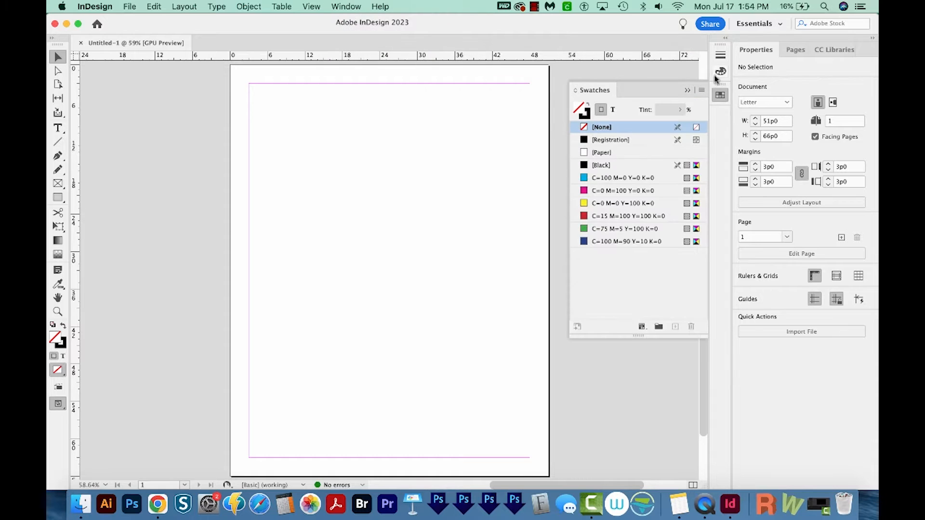
mouse_move(709, 130)
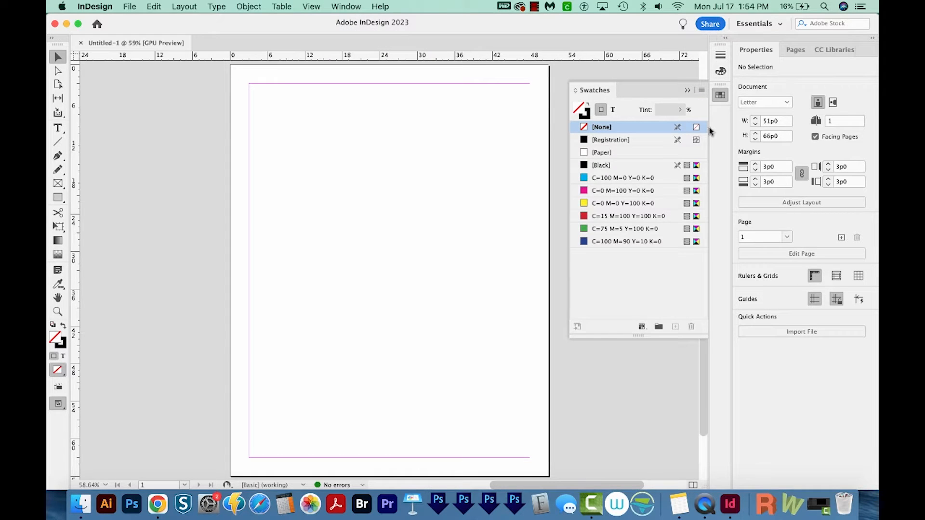
mouse_move(725, 43)
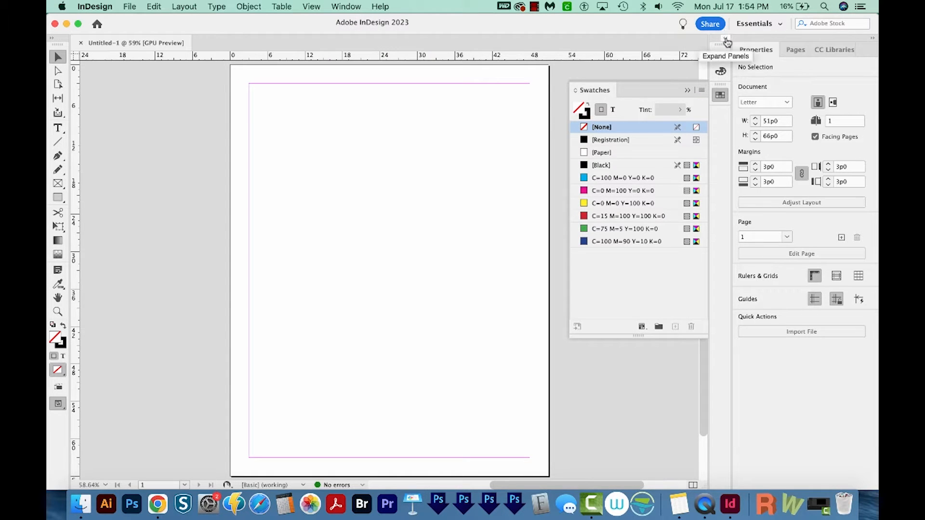
left_click(726, 41)
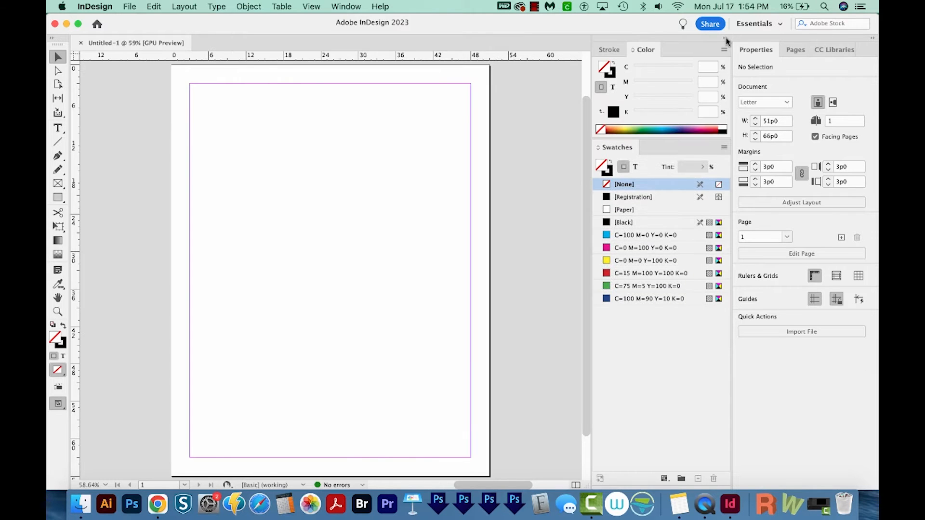
left_click(346, 7)
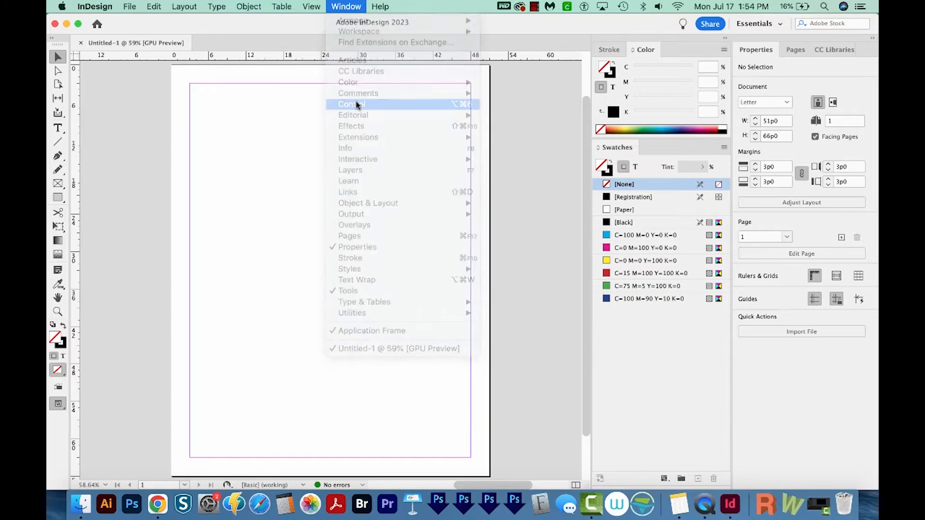
Show the Control panel from the Window menu.
left_click(351, 104)
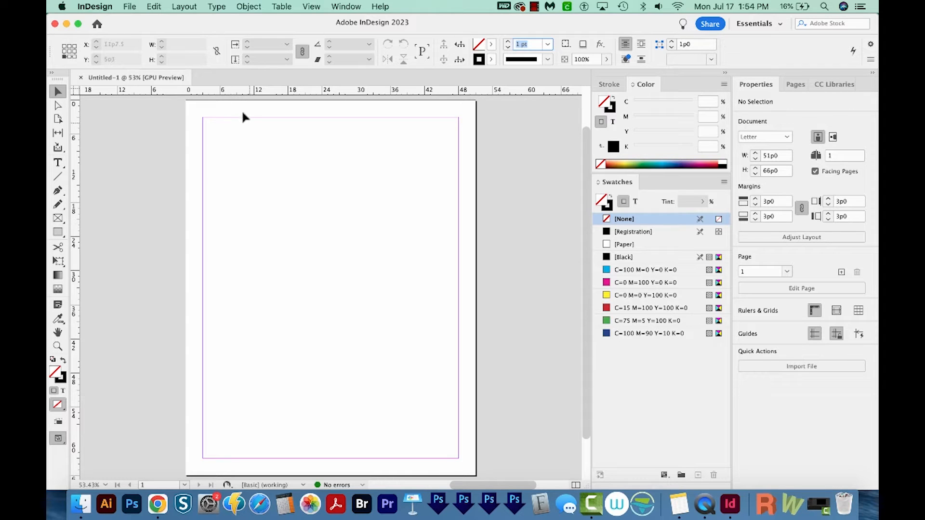
mouse_move(263, 168)
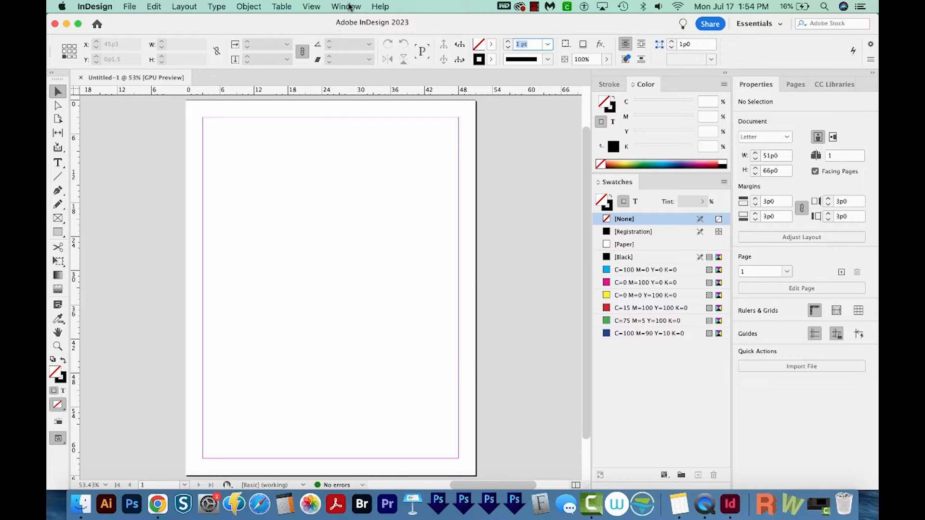
Show the Links, Pages and Stroke panels from the Window menu.
left_click(346, 7)
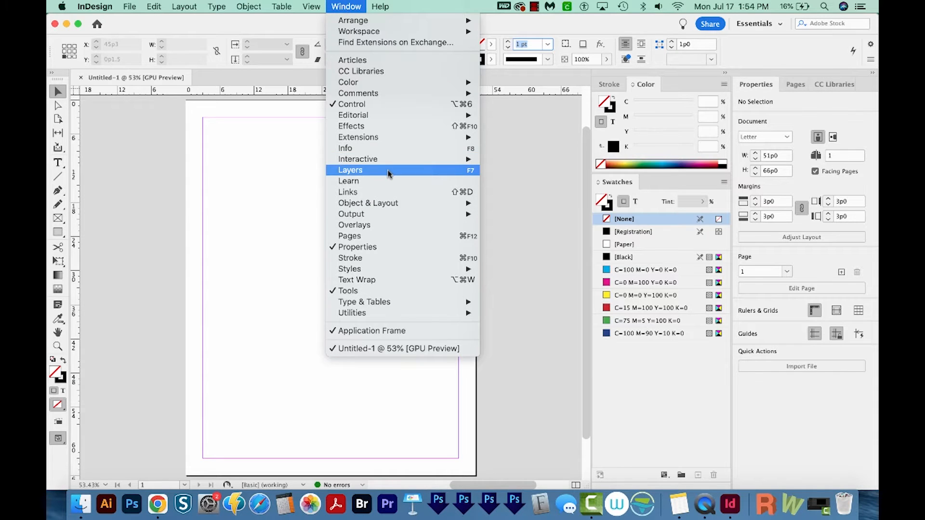
left_click(350, 169)
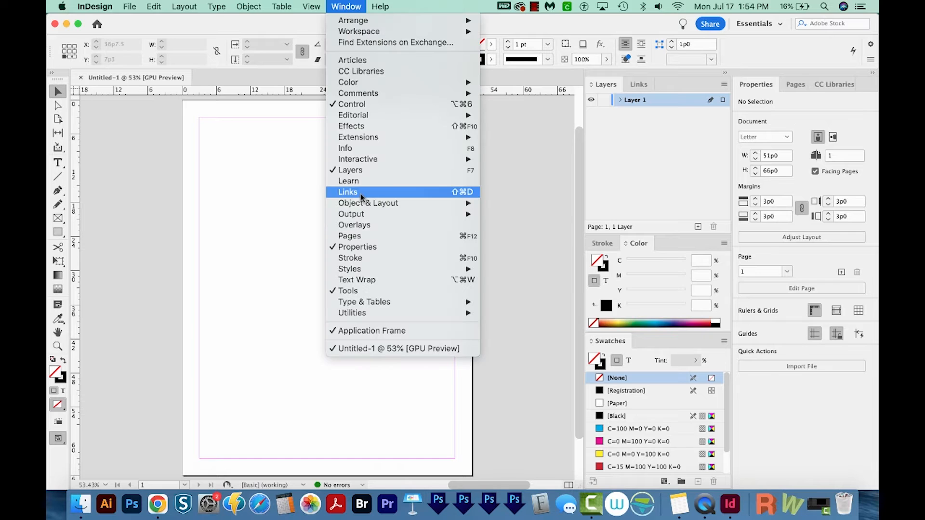
left_click(347, 192)
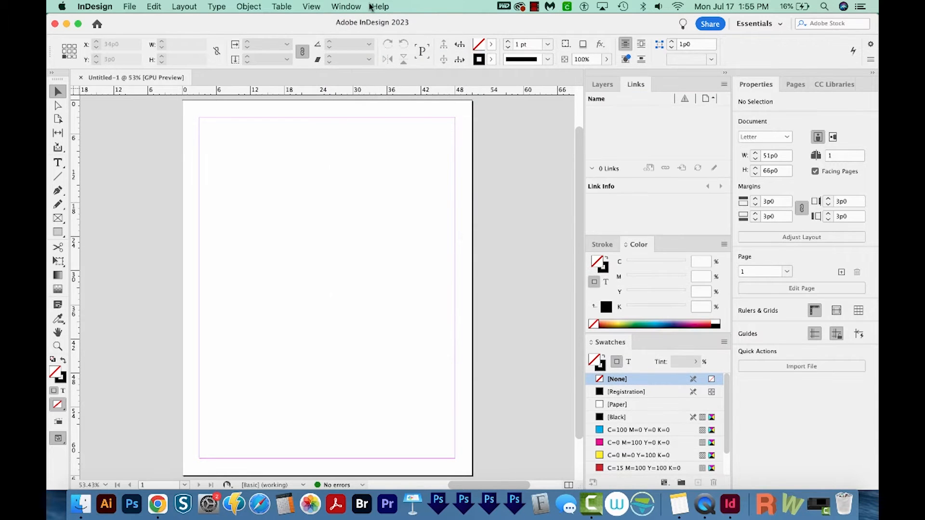
left_click(345, 7)
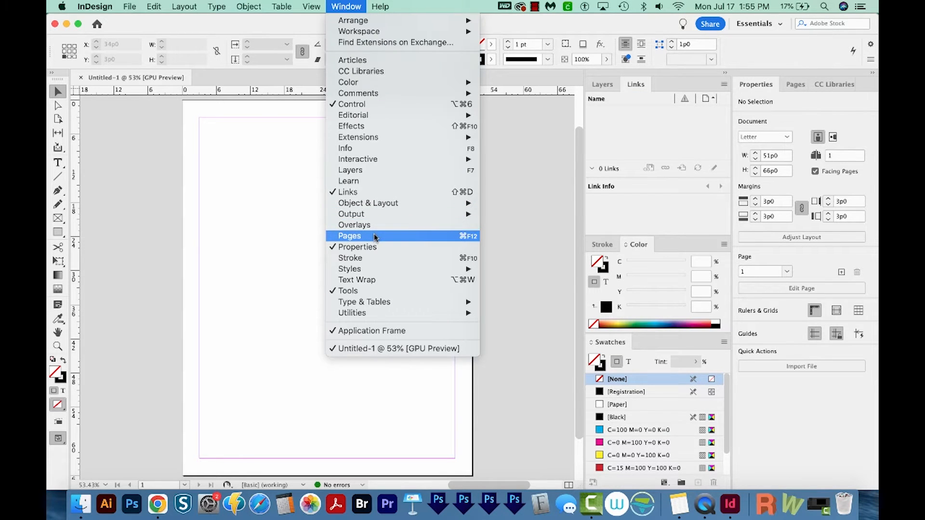
left_click(349, 235)
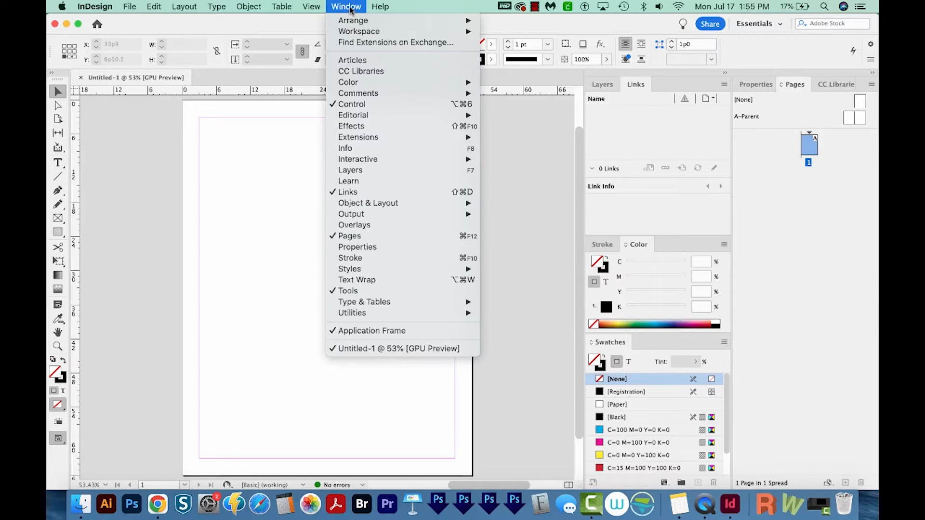
left_click(350, 257)
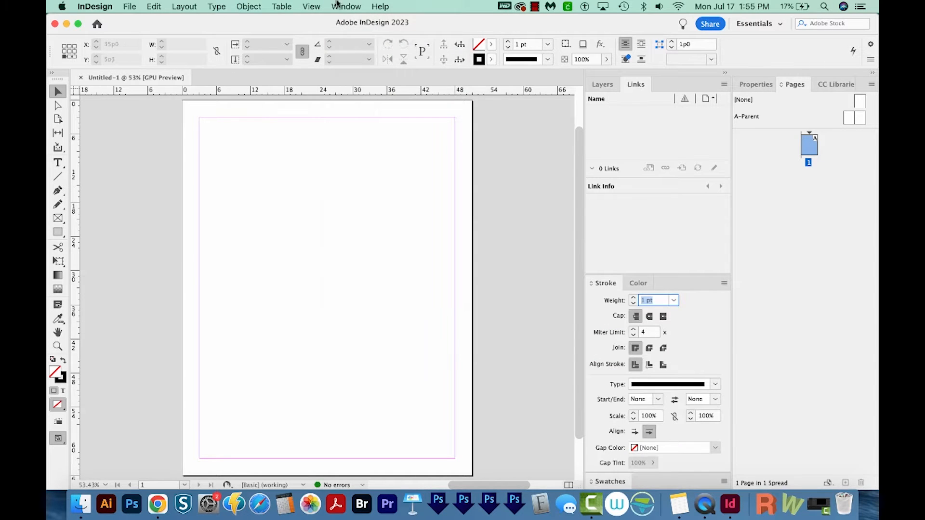
left_click(345, 6)
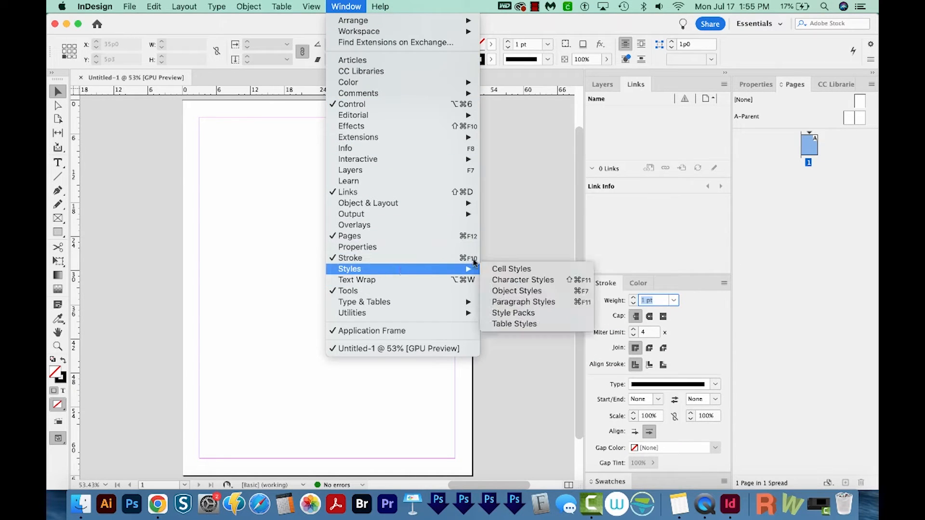
mouse_move(522, 302)
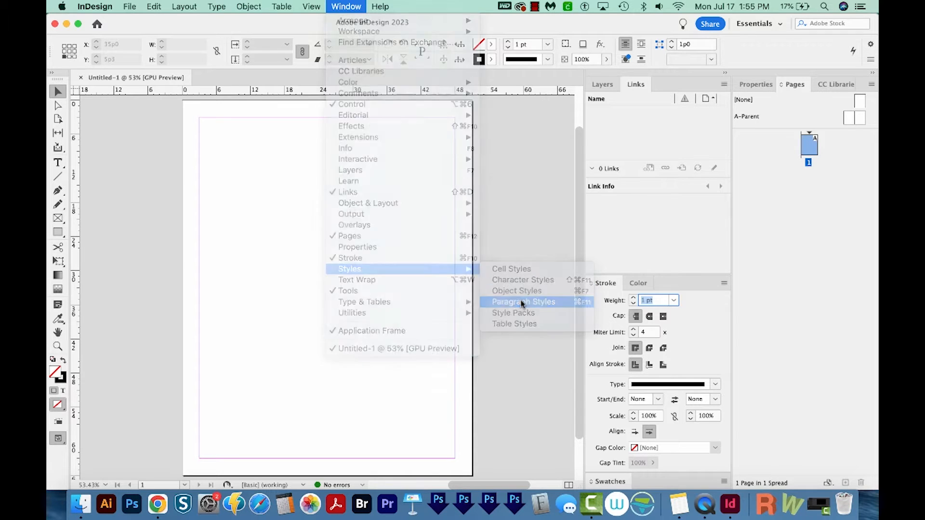
Open Paragraph Styles and switch between its Character and Paragraph Styles tabs.
left_click(523, 302)
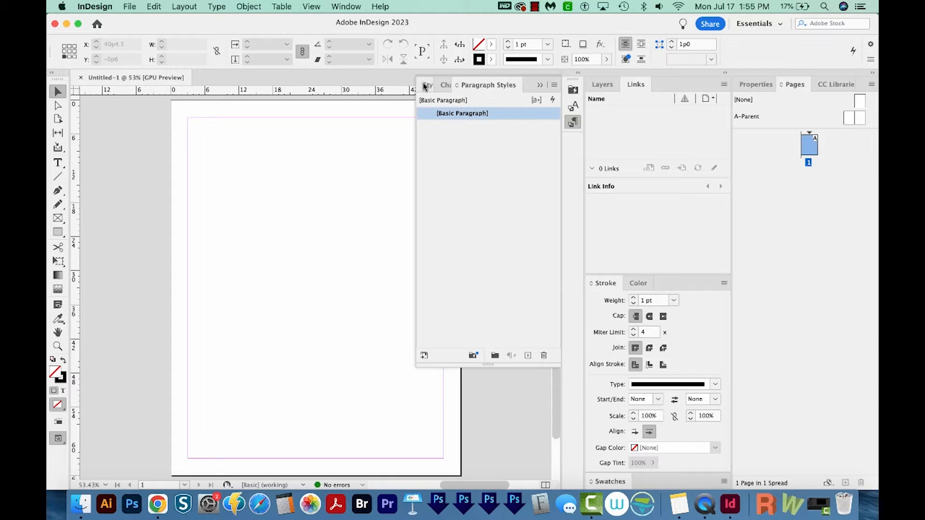
left_click(445, 85)
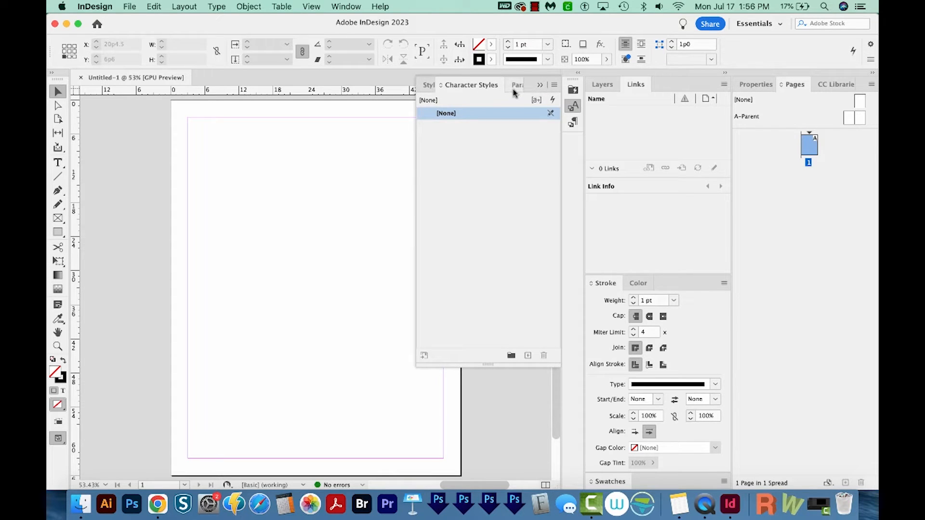
left_click(446, 85)
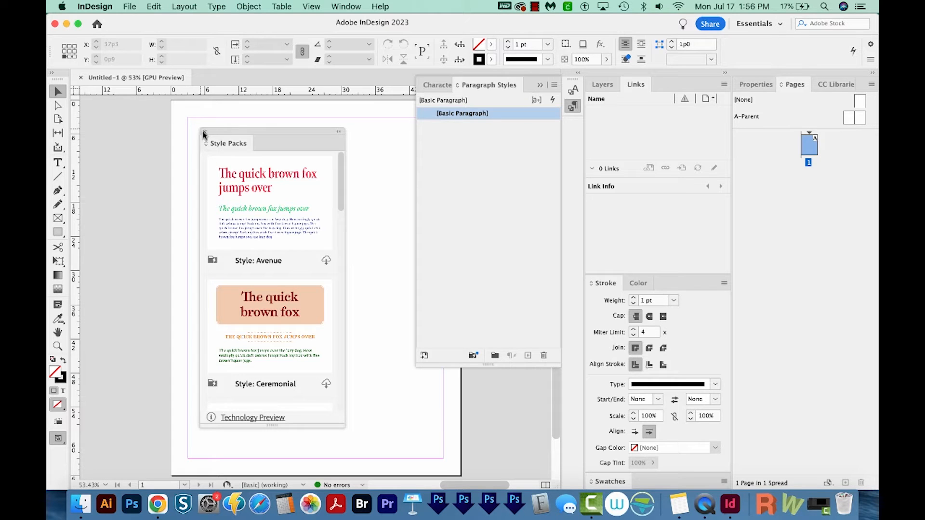
left_click(346, 7)
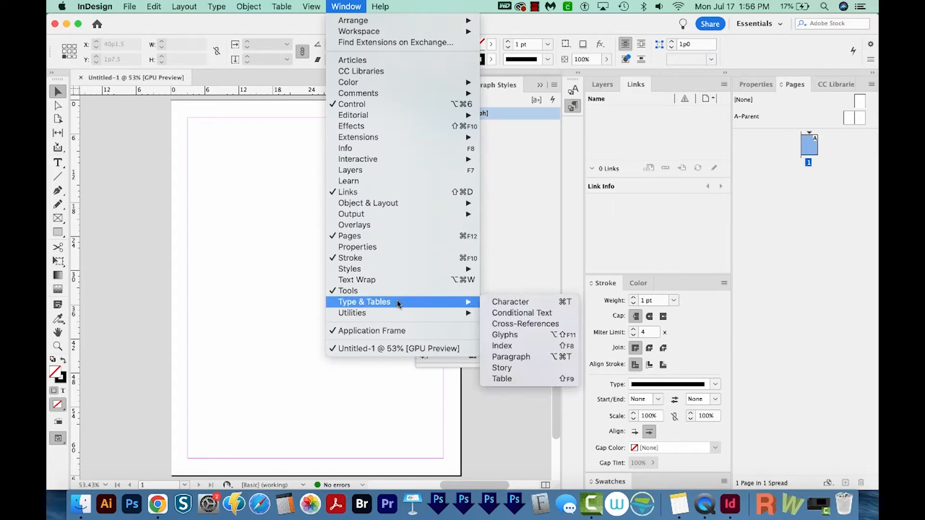
mouse_move(517, 304)
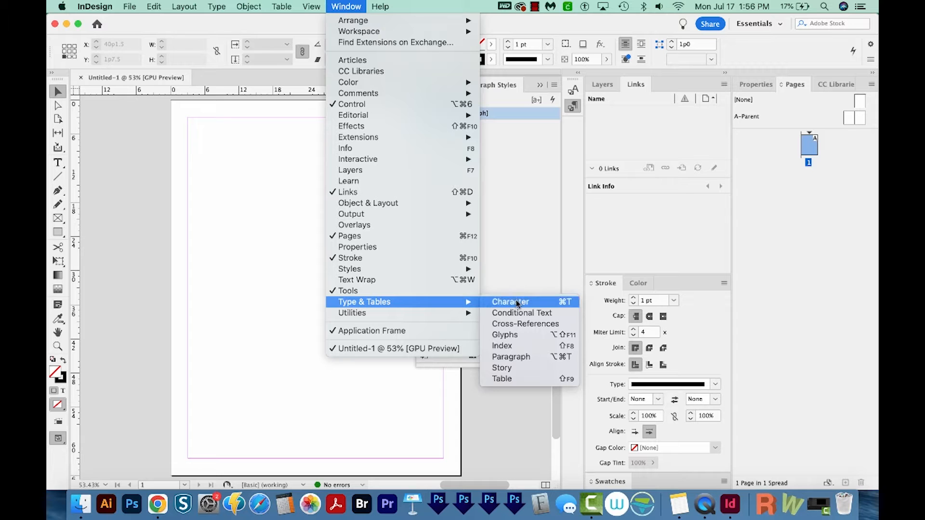
Open the Character panel and drag it over the left side of the page.
left_click(510, 301)
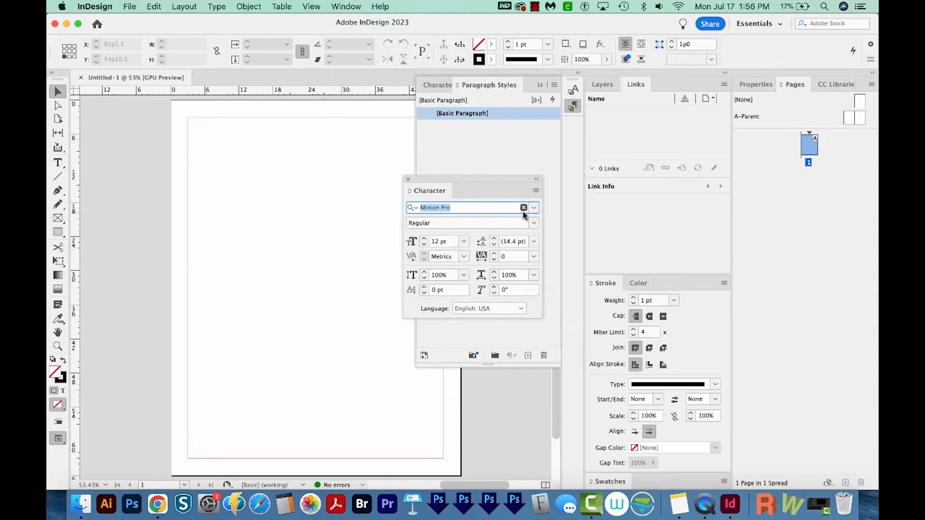
left_click_drag(429, 190, 245, 220)
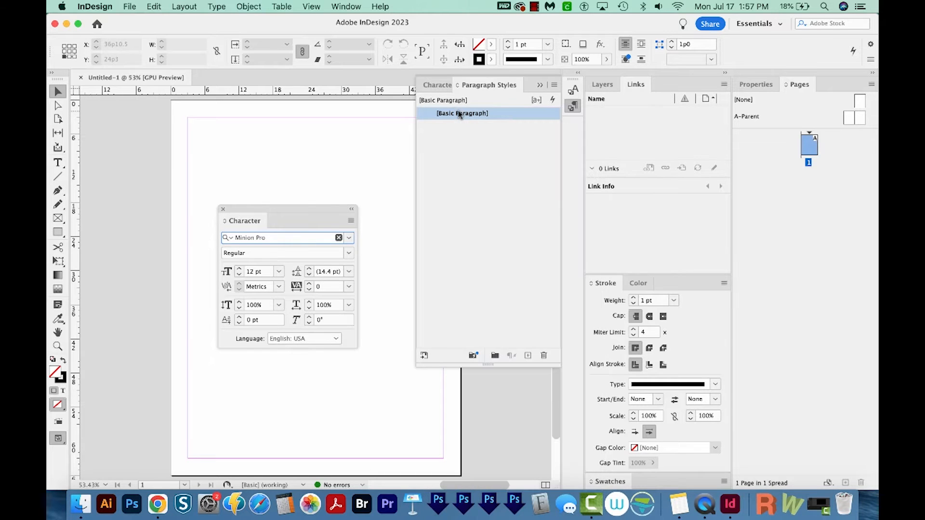
Pull the Properties panel out of the dock and close it.
left_click(756, 84)
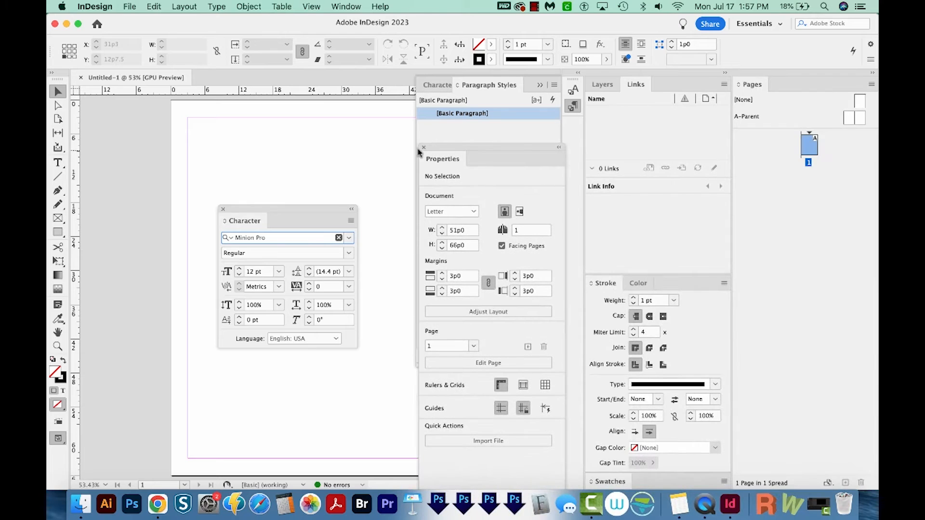
left_click(424, 147)
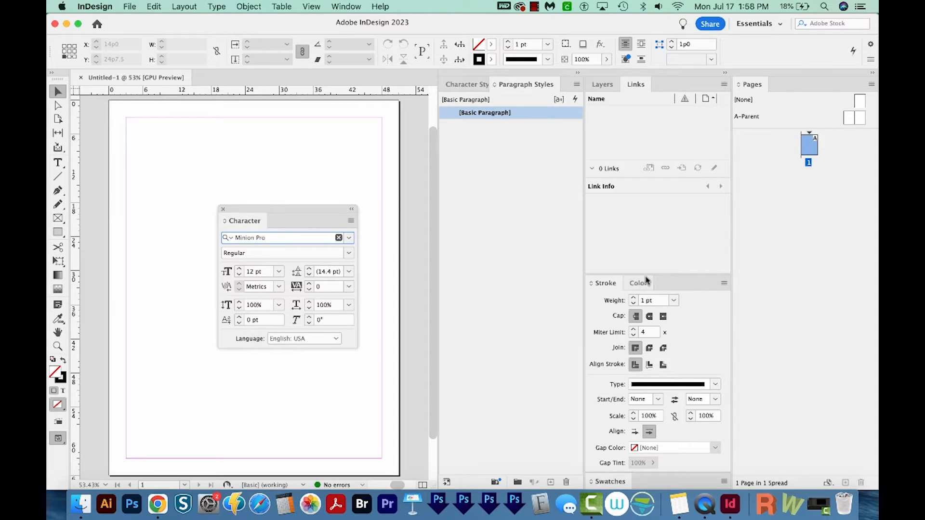
mouse_move(637, 289)
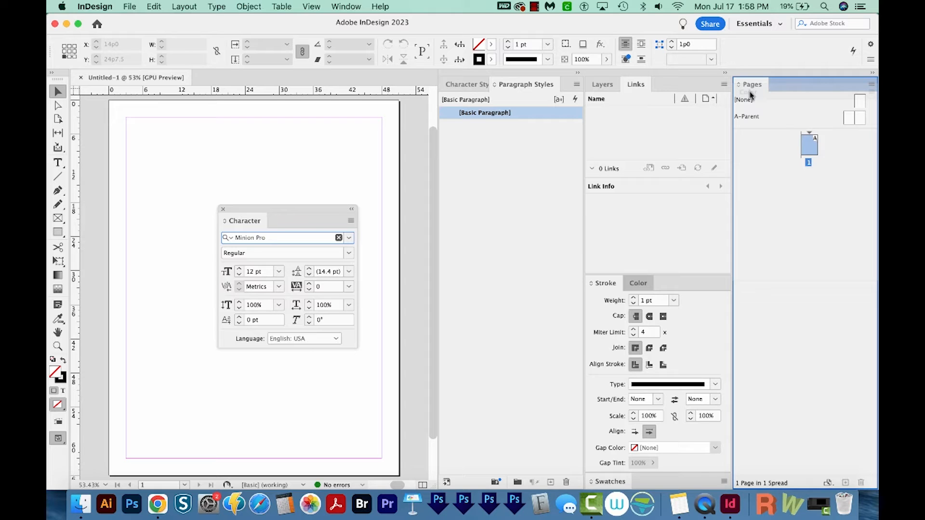
mouse_move(753, 91)
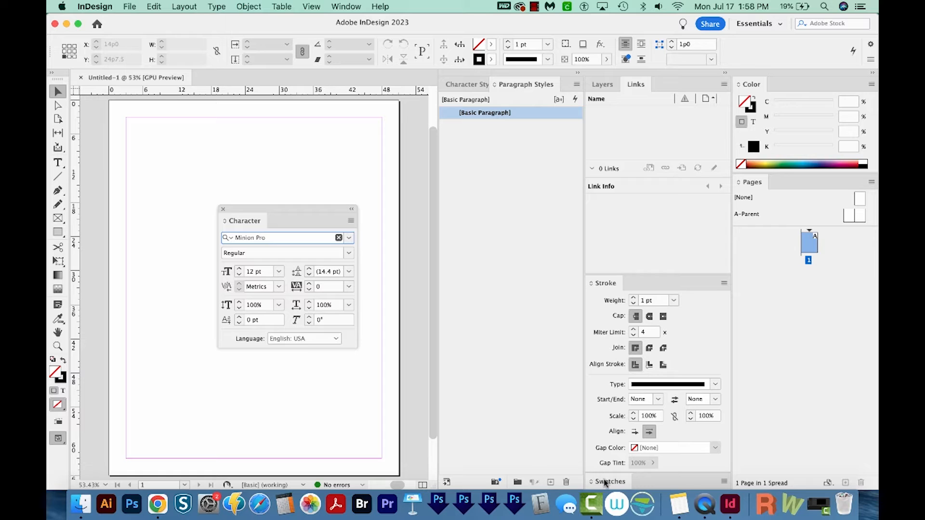
mouse_move(757, 188)
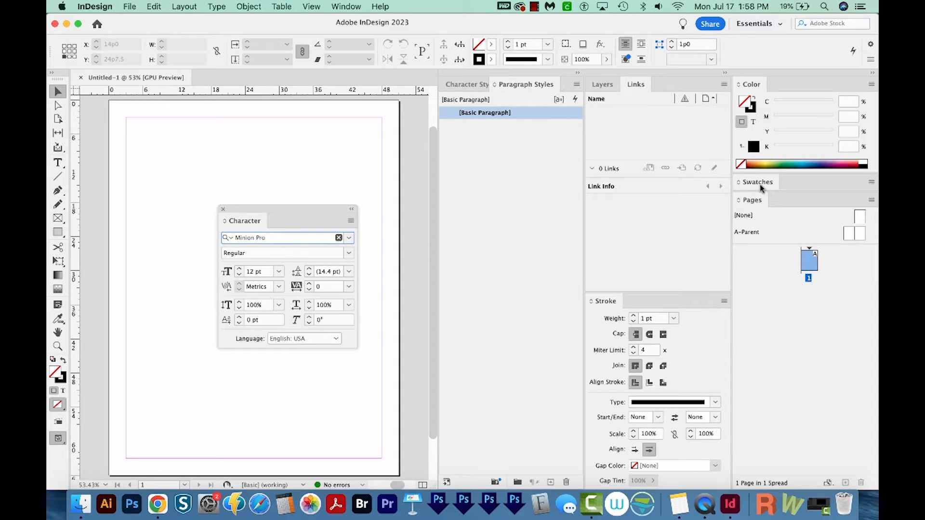
Dock the Character panel above Stroke and Links, expanding Swatches and Stroke.
left_click(759, 182)
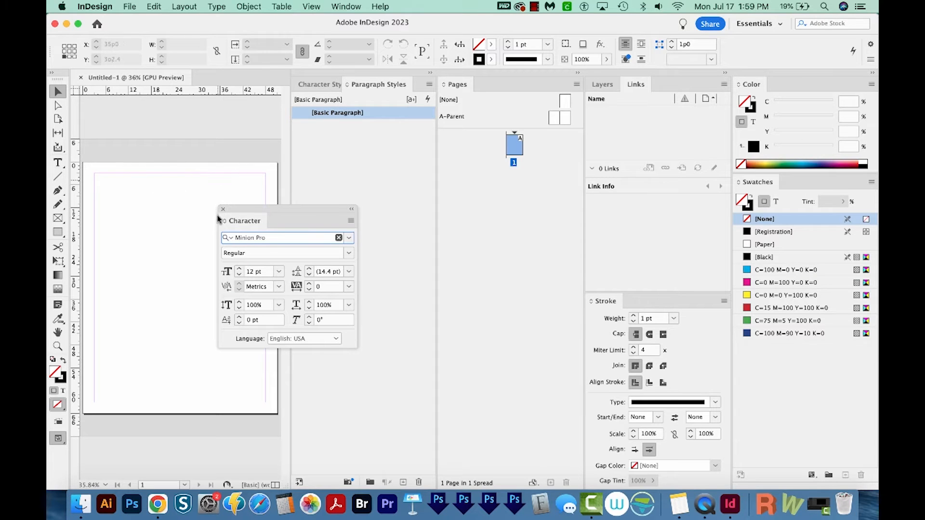
left_click_drag(245, 220, 525, 183)
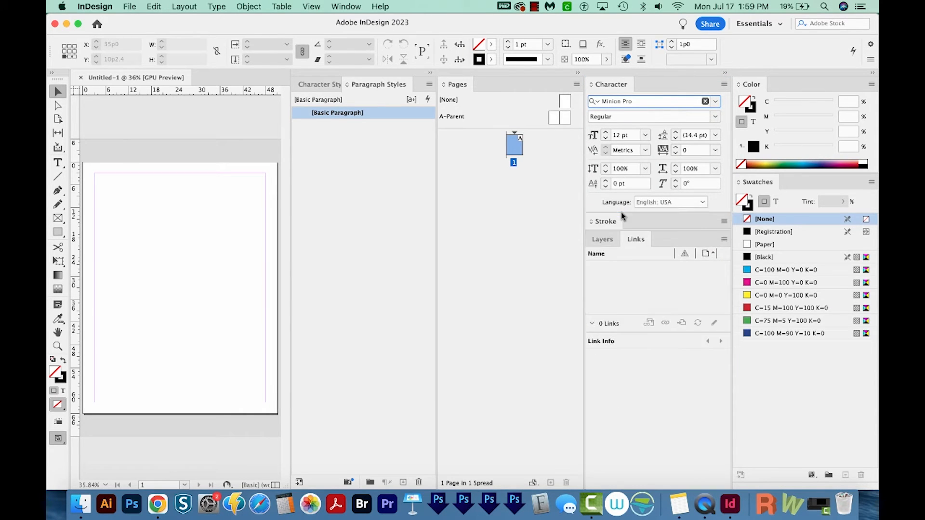
left_click(606, 221)
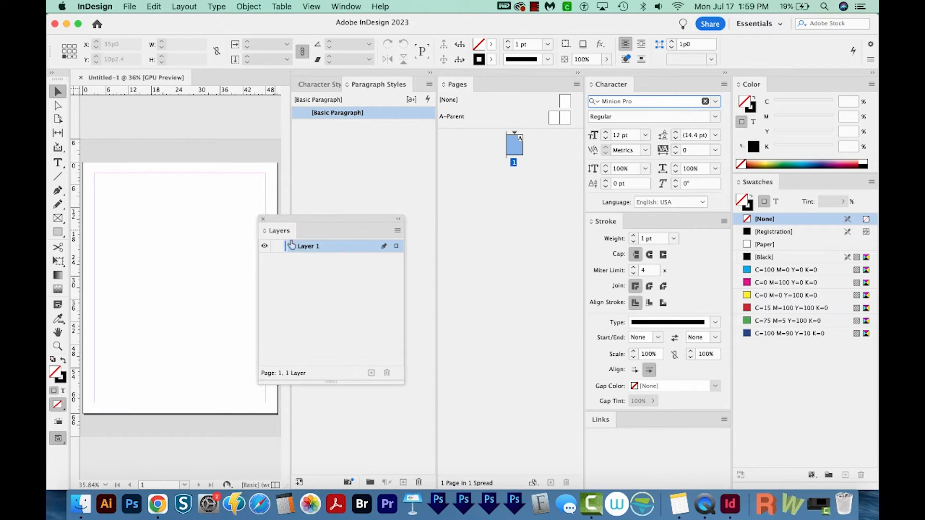
left_click_drag(279, 231, 380, 201)
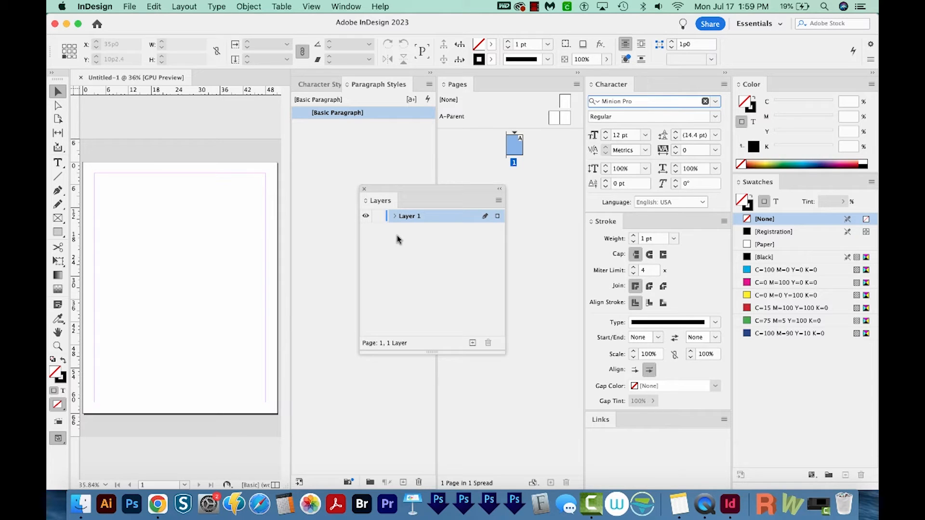
left_click(365, 188)
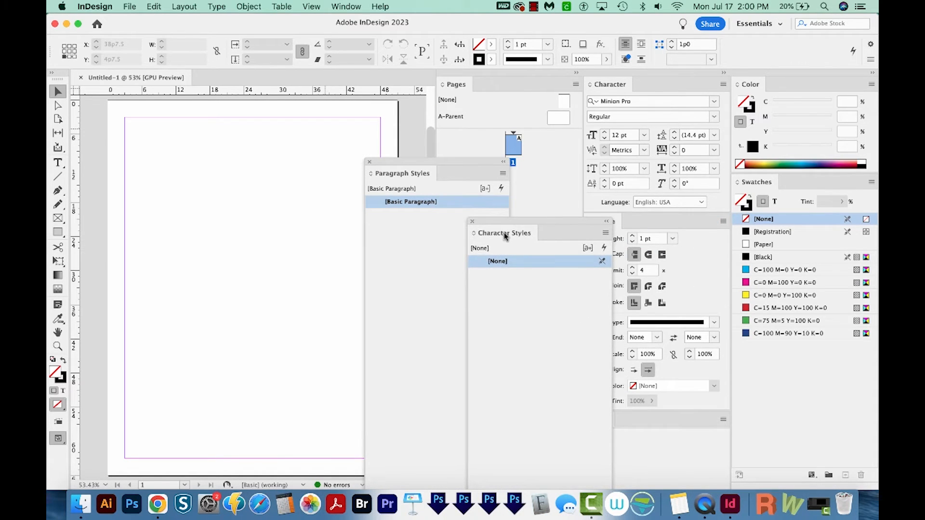
Combine Character Styles with Paragraph Styles, put Character Styles first, and dock below Stroke.
left_click_drag(505, 233, 466, 197)
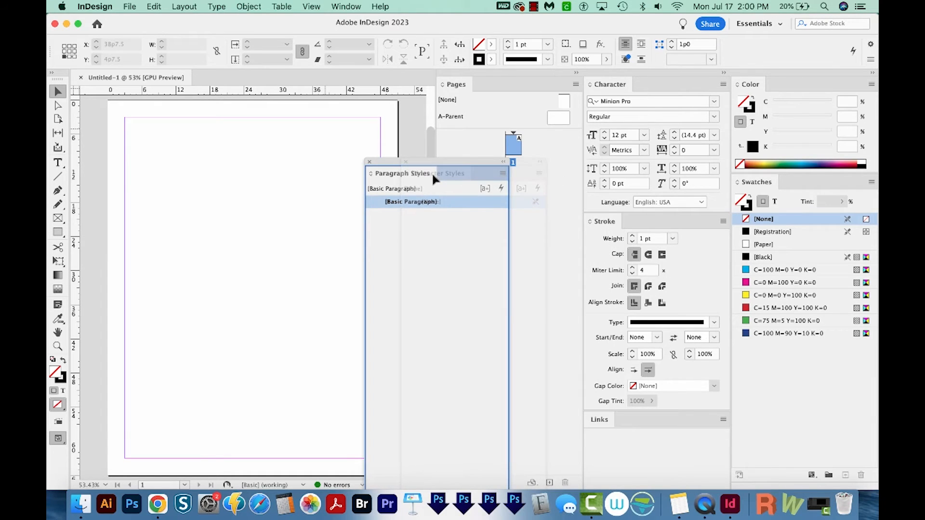
left_click(451, 173)
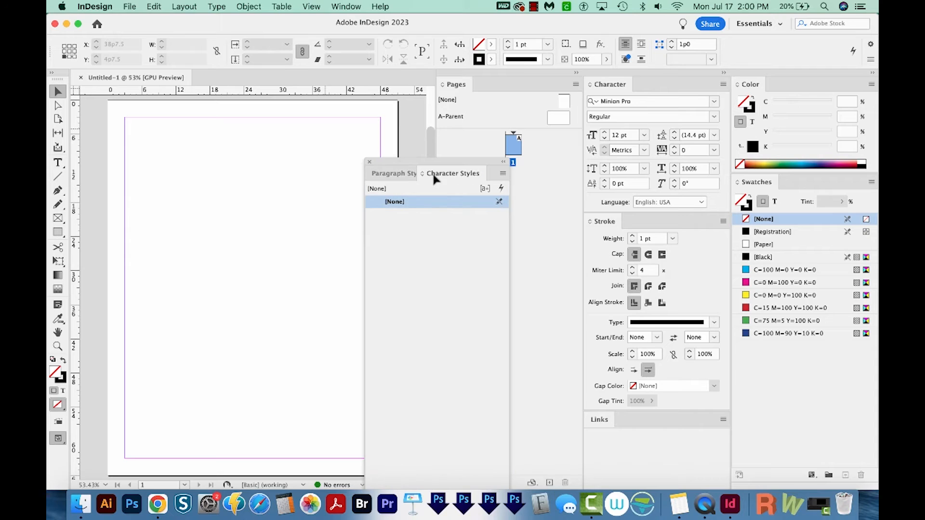
left_click(392, 174)
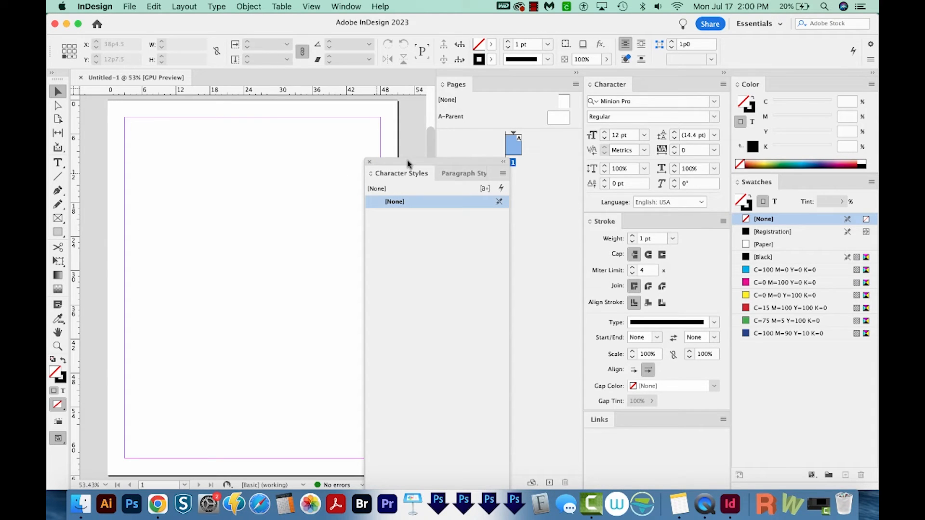
left_click_drag(404, 164, 531, 420)
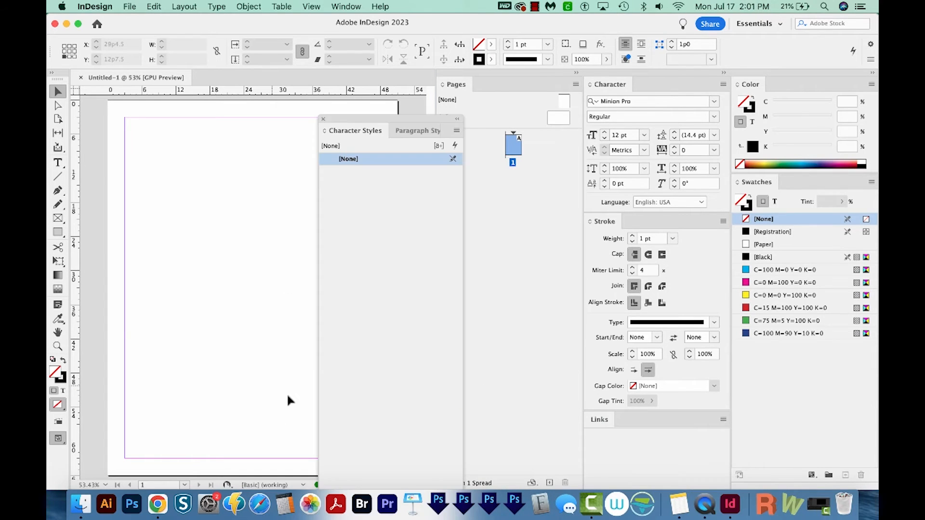
mouse_move(487, 506)
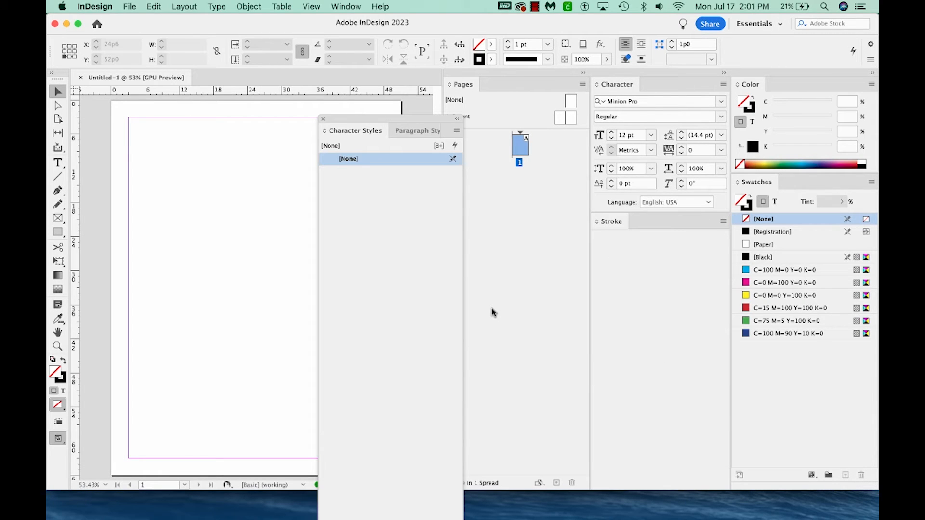
mouse_move(452, 161)
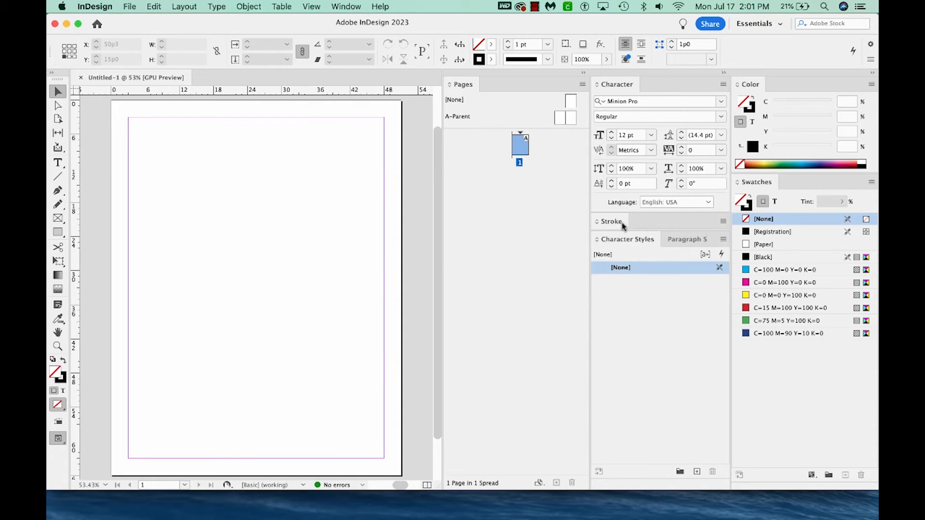
left_click(610, 221)
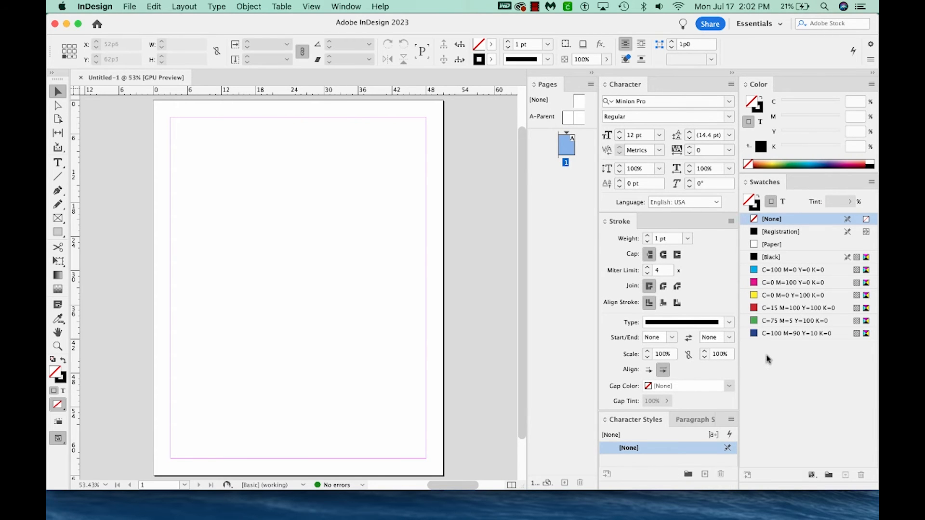
mouse_move(782, 377)
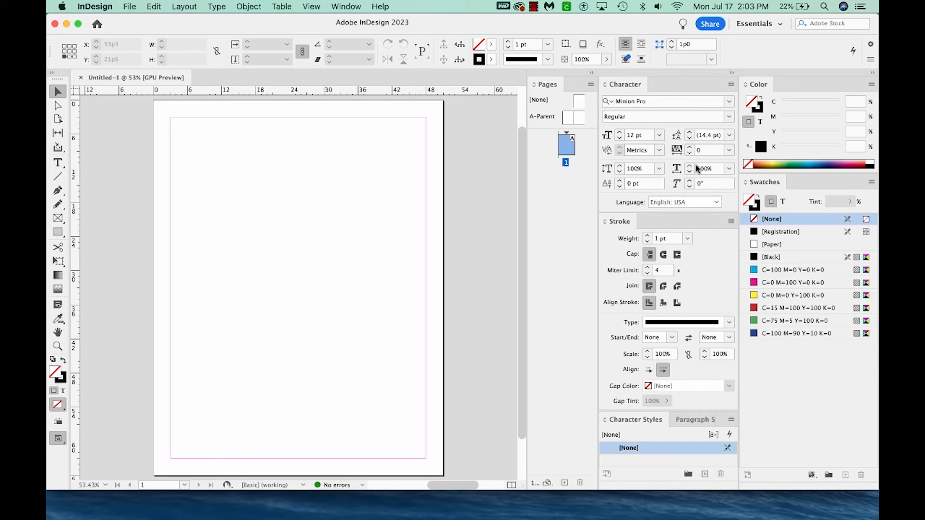
mouse_move(793, 258)
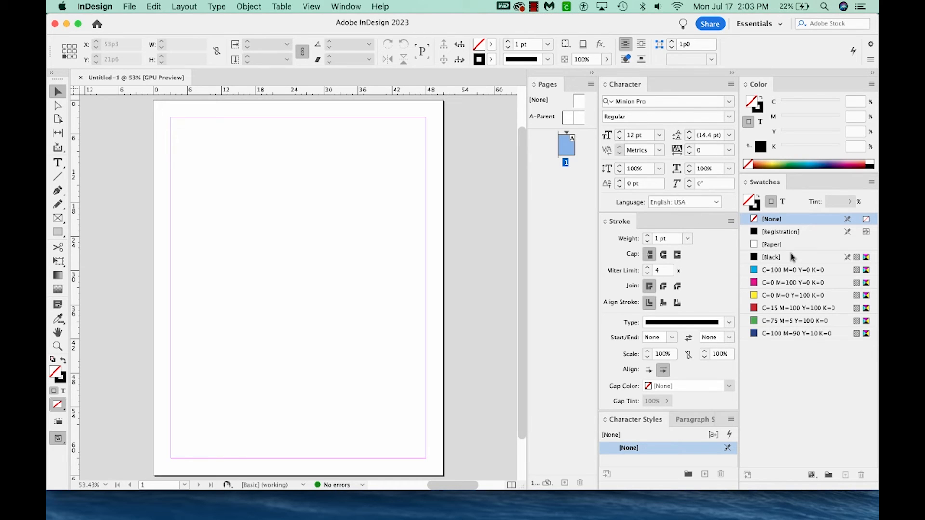
mouse_move(795, 320)
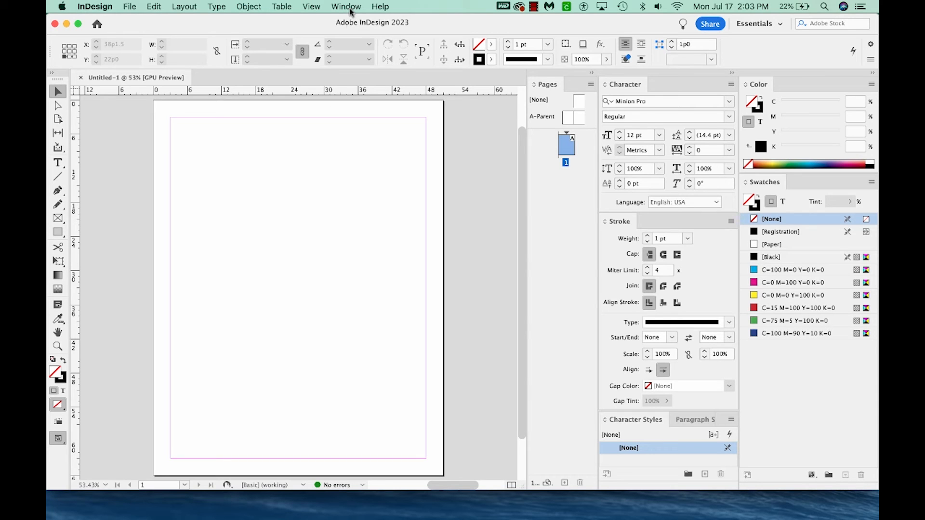
Save workspace 'a' including panel locations and menu customization.
left_click(346, 6)
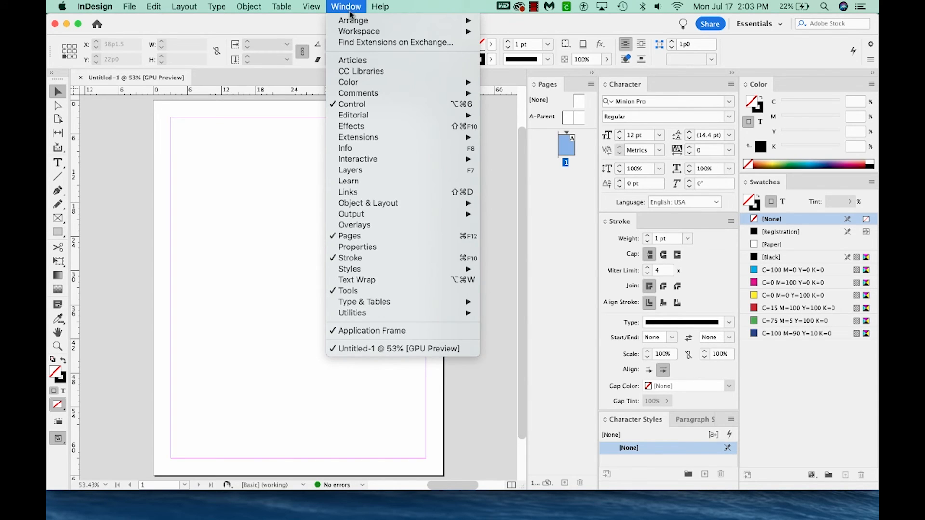
mouse_move(408, 36)
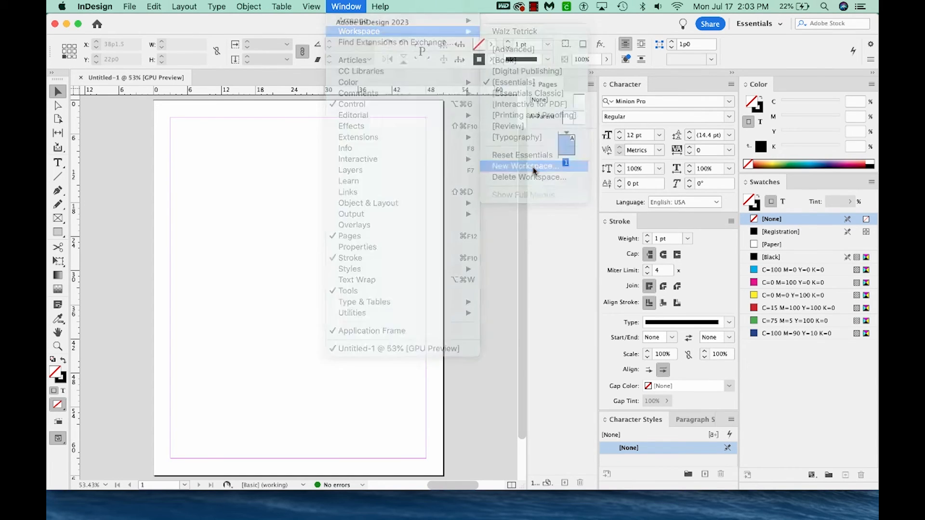
left_click(524, 165)
type("a")
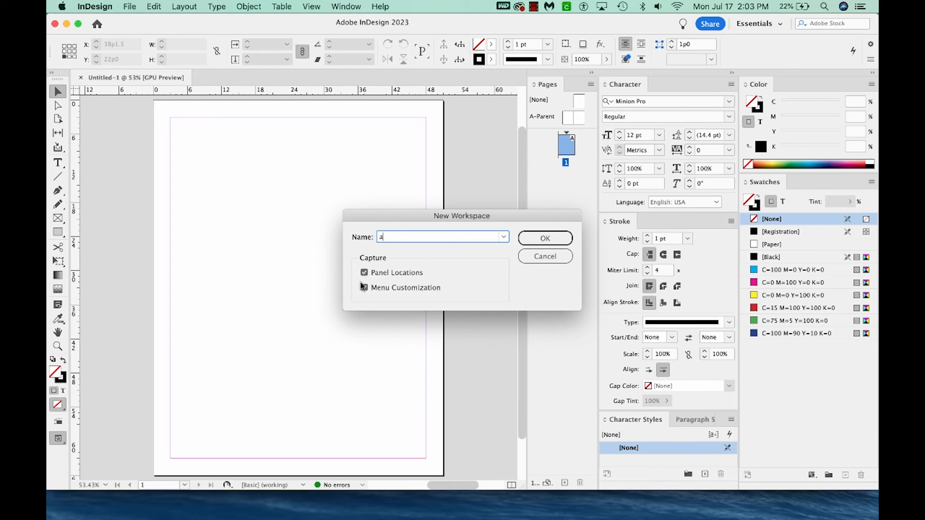
left_click(364, 287)
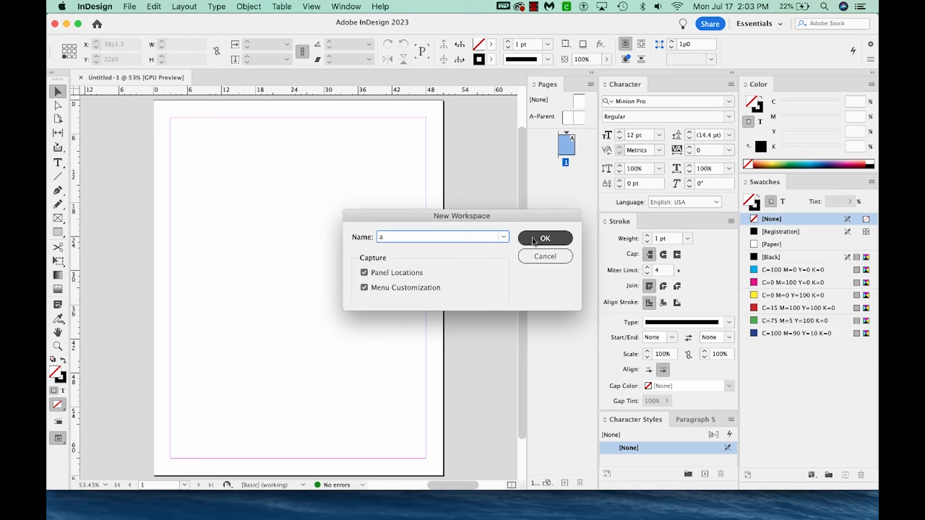
left_click(545, 239)
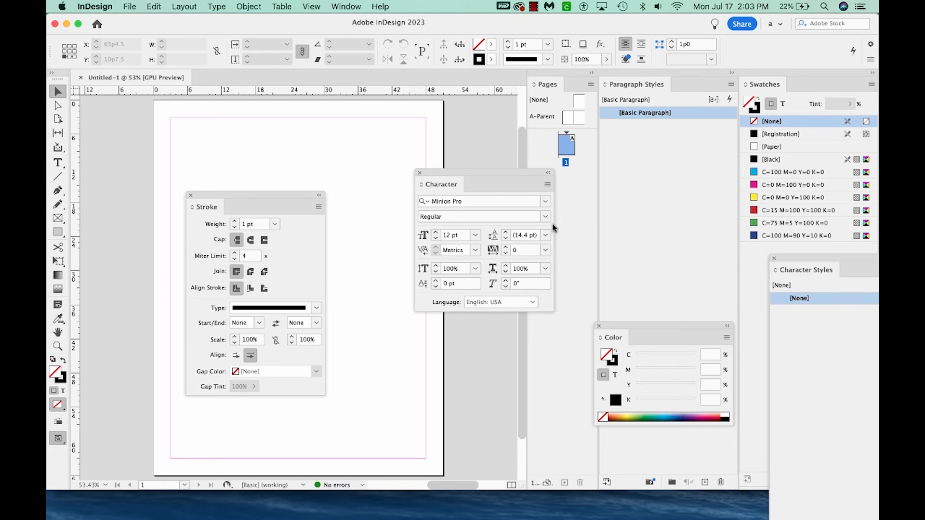
left_click(345, 7)
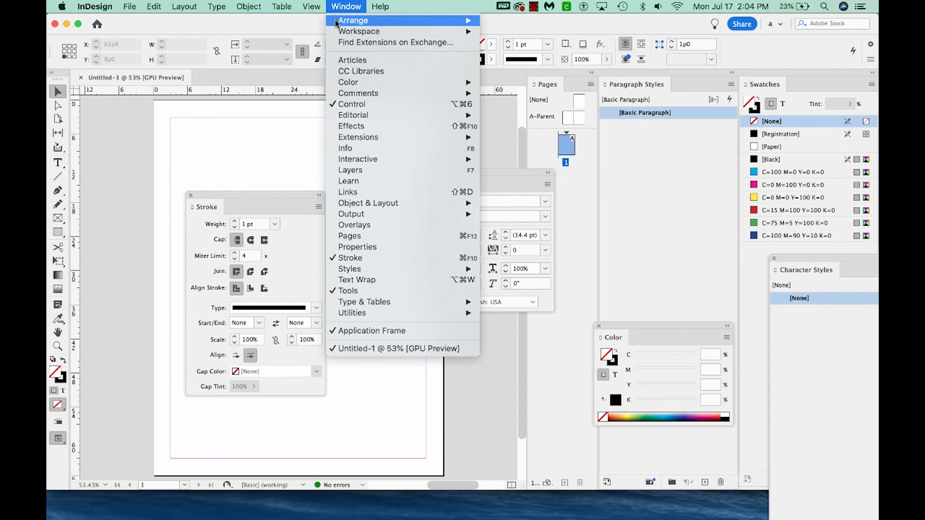
mouse_move(358, 31)
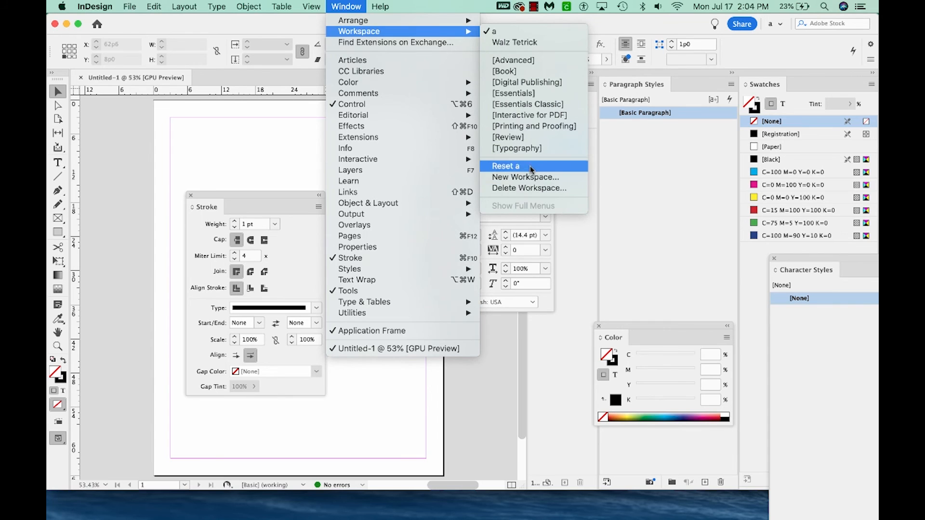
left_click(506, 166)
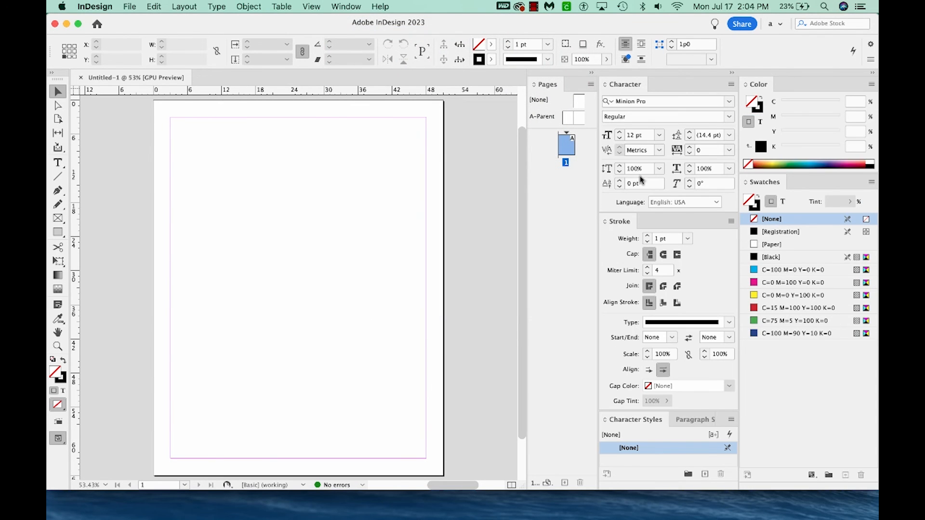
mouse_move(760, 408)
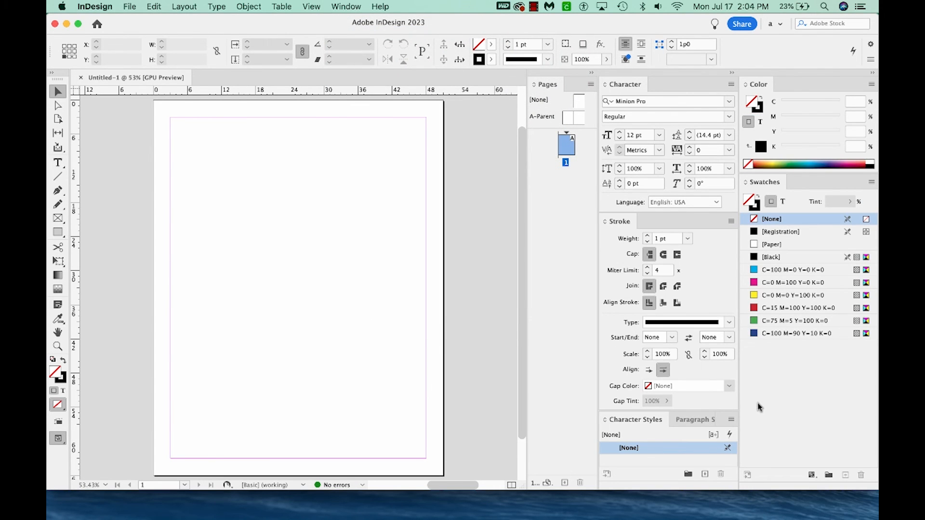